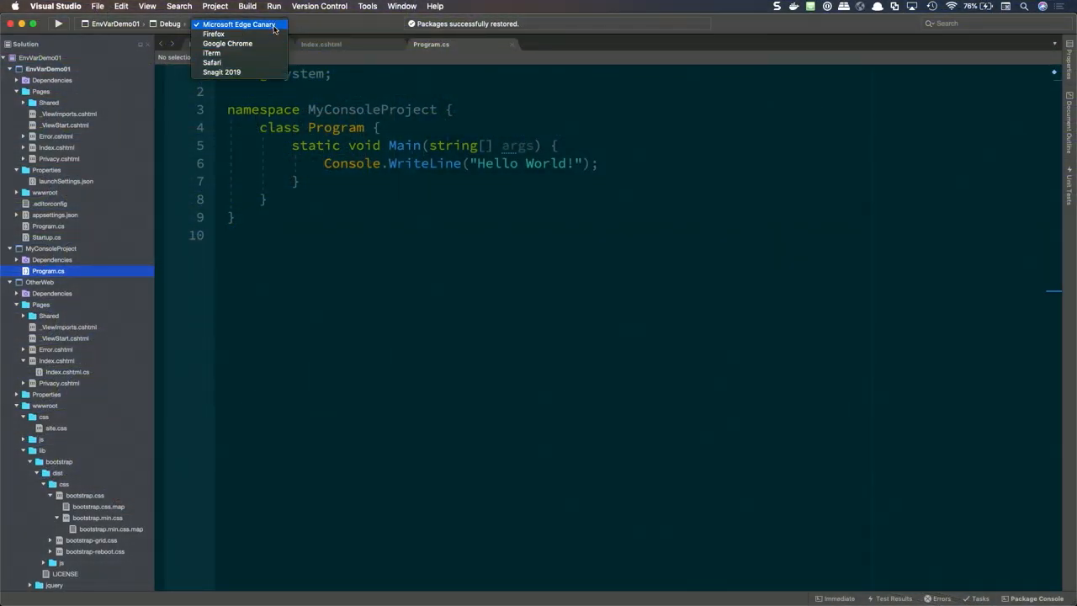
mouse_move(228, 44)
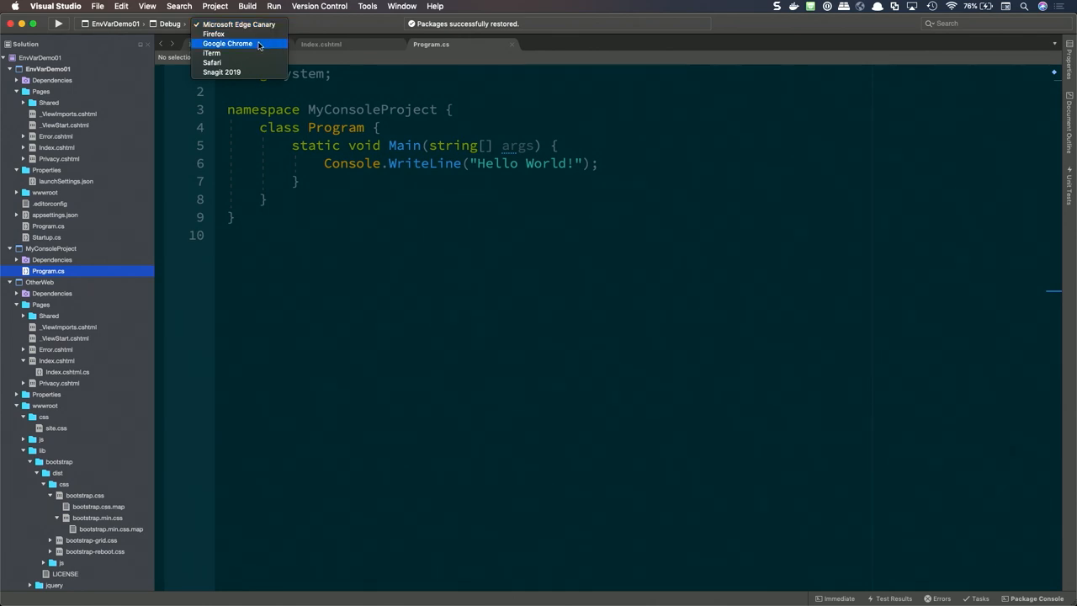
Choose Google Chrome as the launch browser from the toolbar browser dropdown.
click(272, 7)
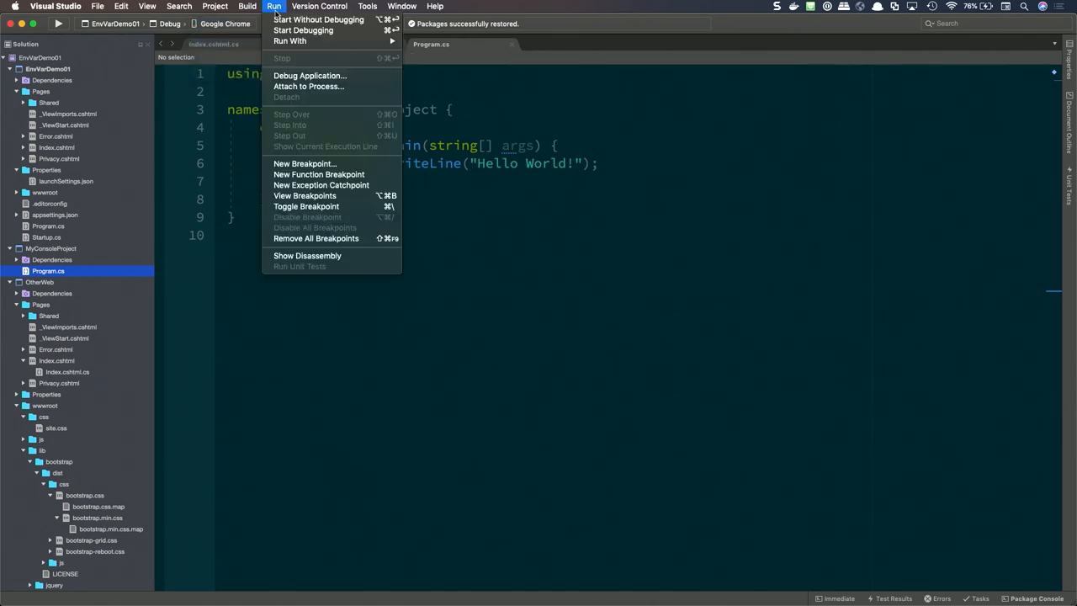
mouse_move(318, 20)
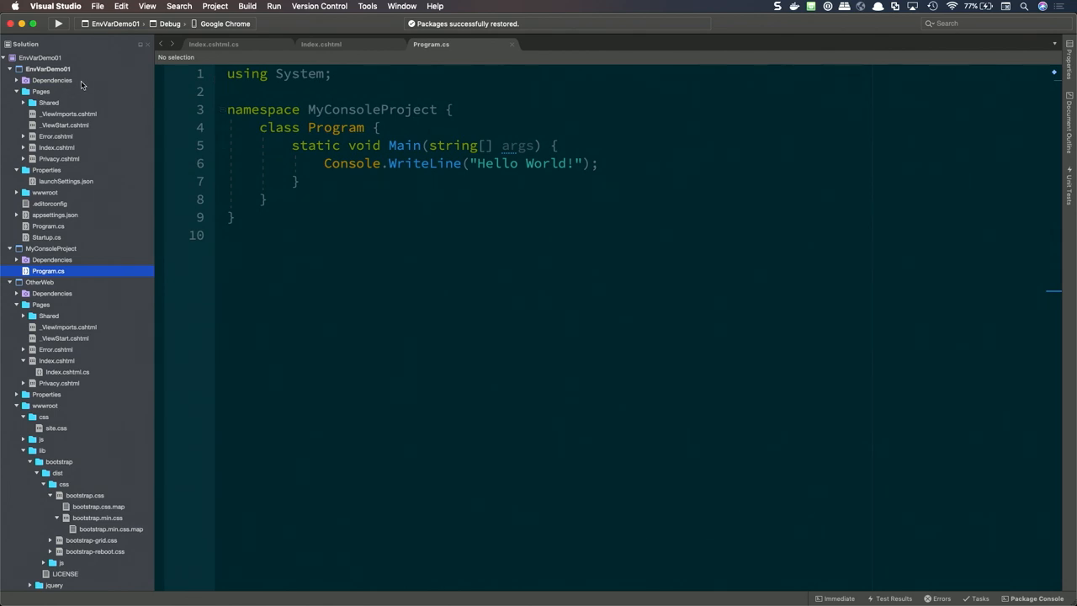
Collapse the projects in the Solution pad and select the solution node.
click(10, 67)
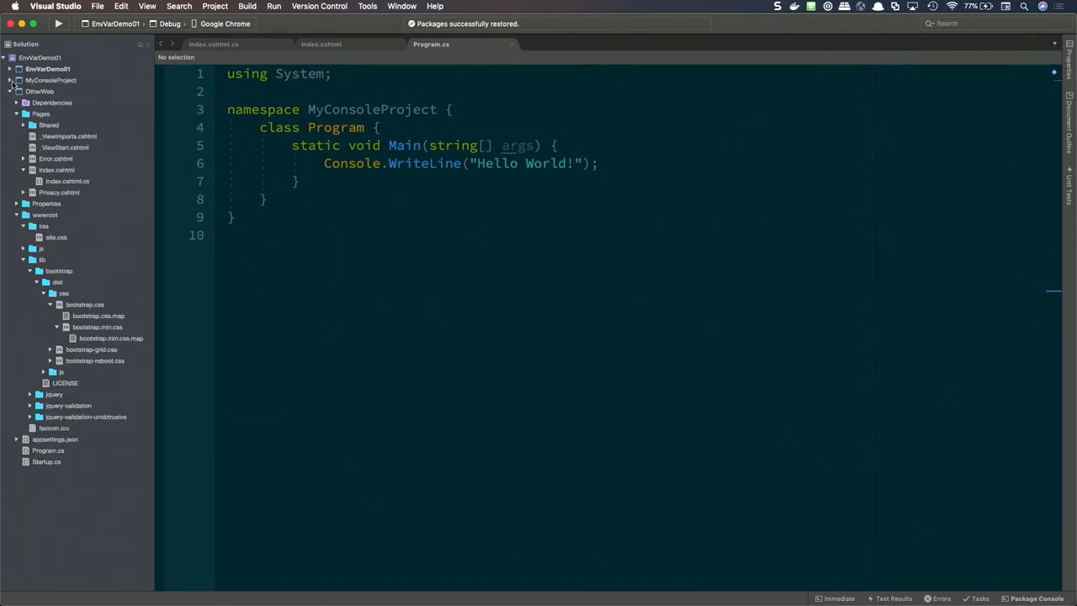
click(10, 90)
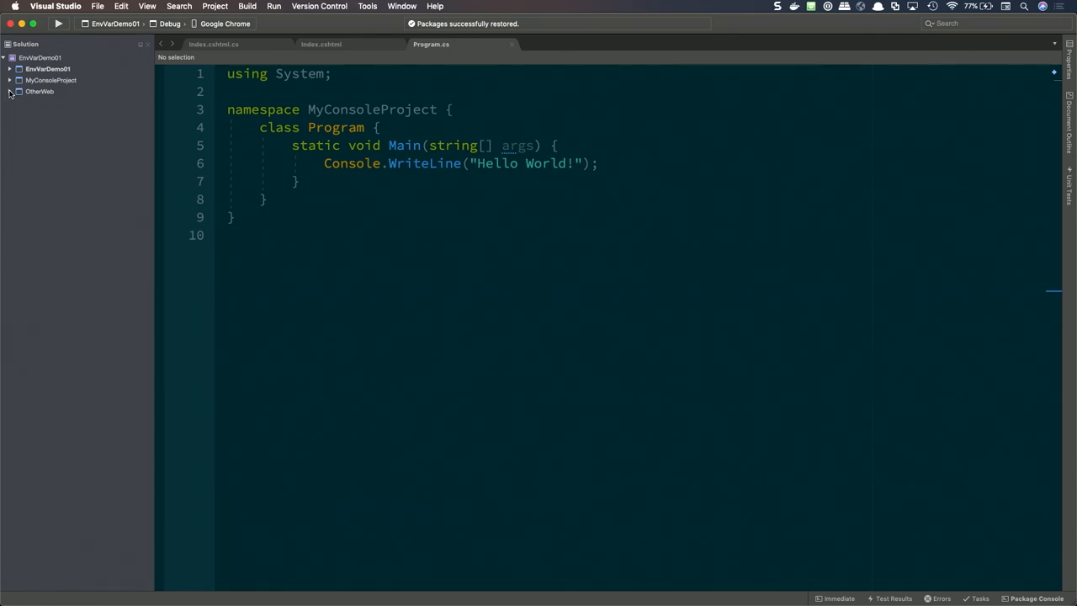
click(40, 57)
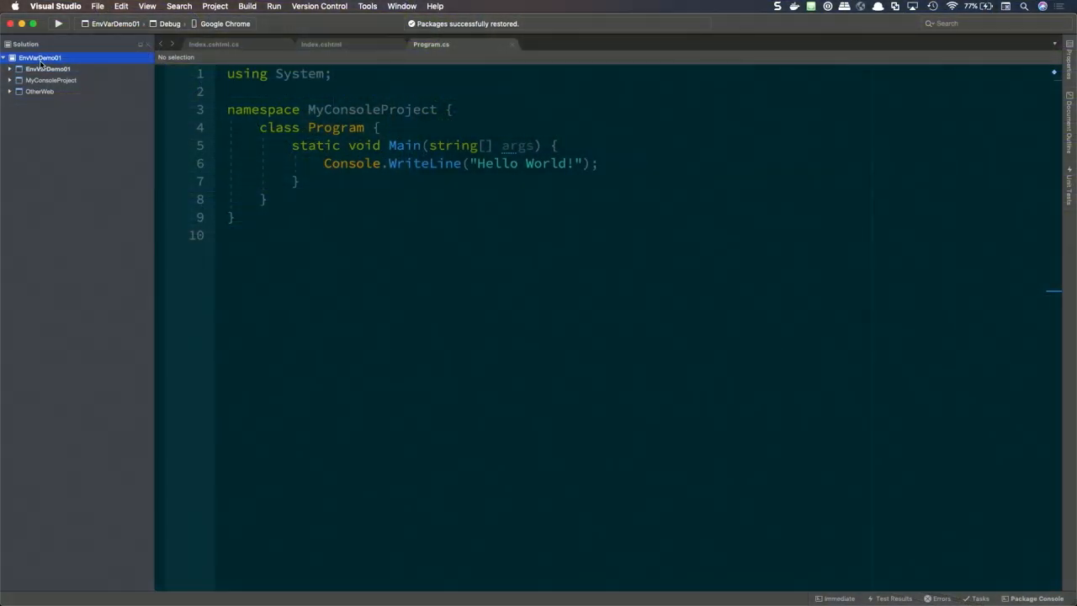
Start Set Startup Projects… from the solution's context menu, naming it Multiple Projects.
right_click(40, 57)
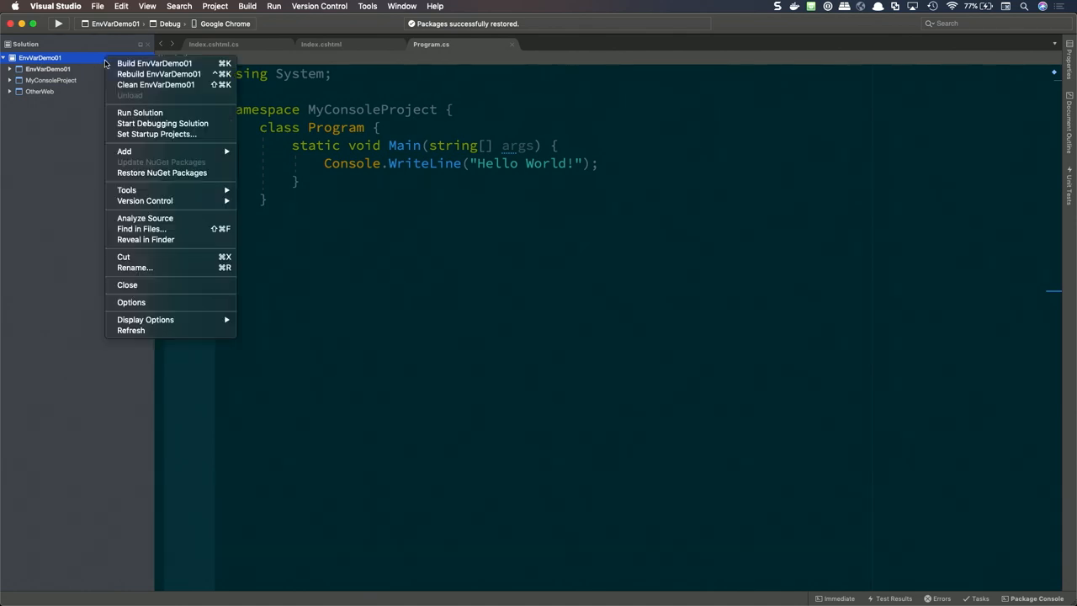
mouse_move(155, 134)
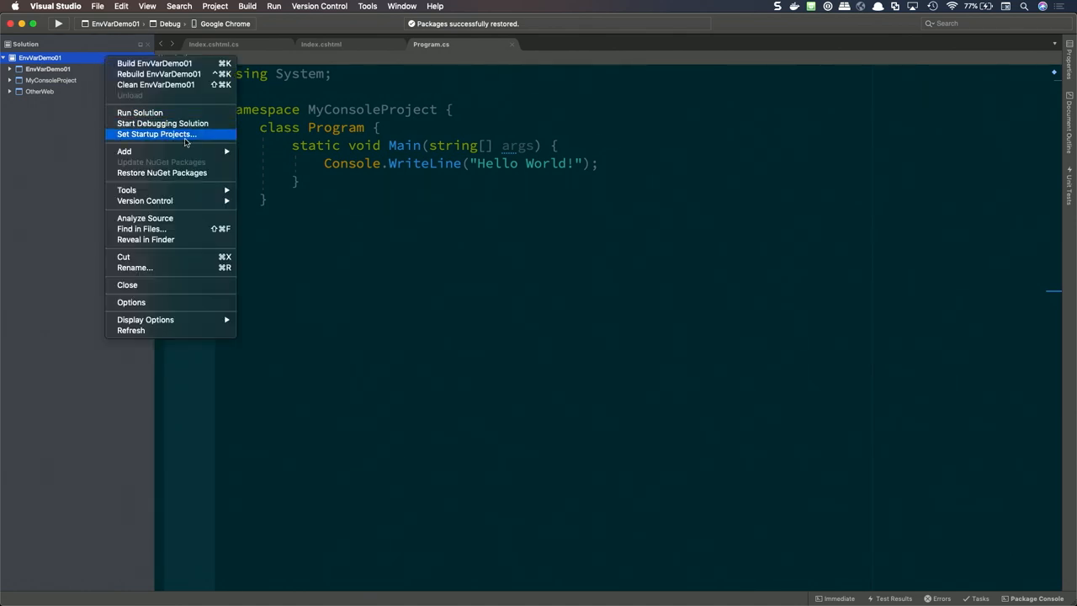
click(155, 135)
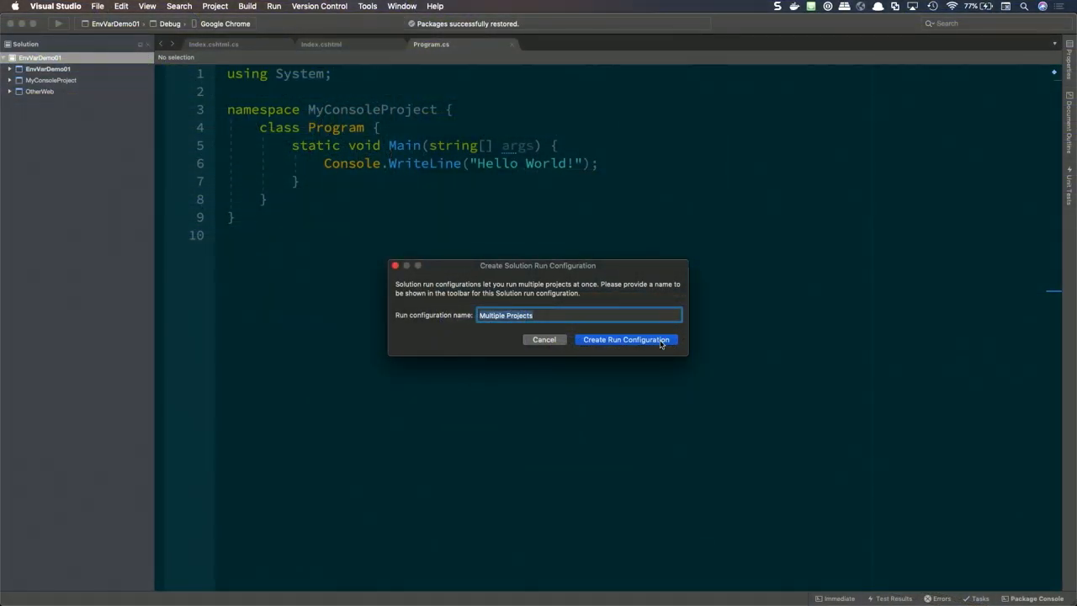
Create the Multiple Projects configuration with EnvVarDemo01 and OtherWeb ticked and confirm with OK.
click(625, 340)
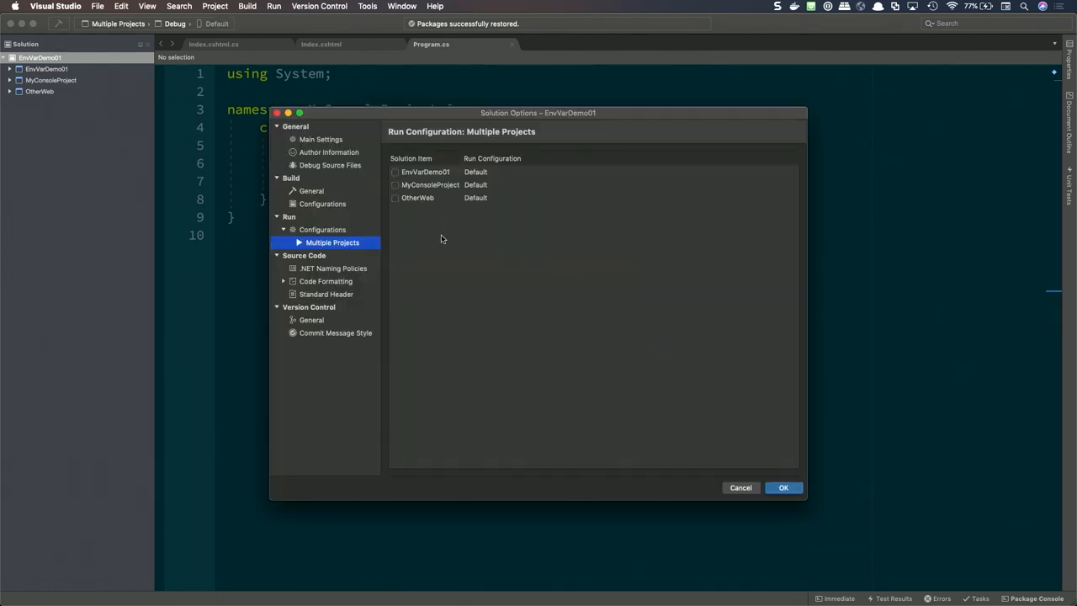
mouse_move(407, 187)
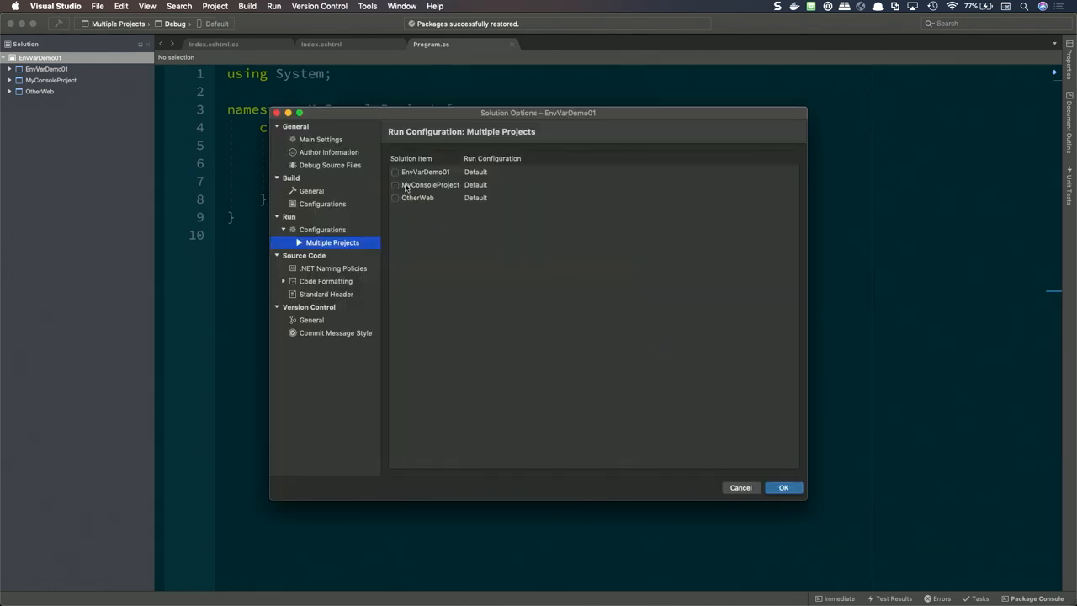
click(395, 172)
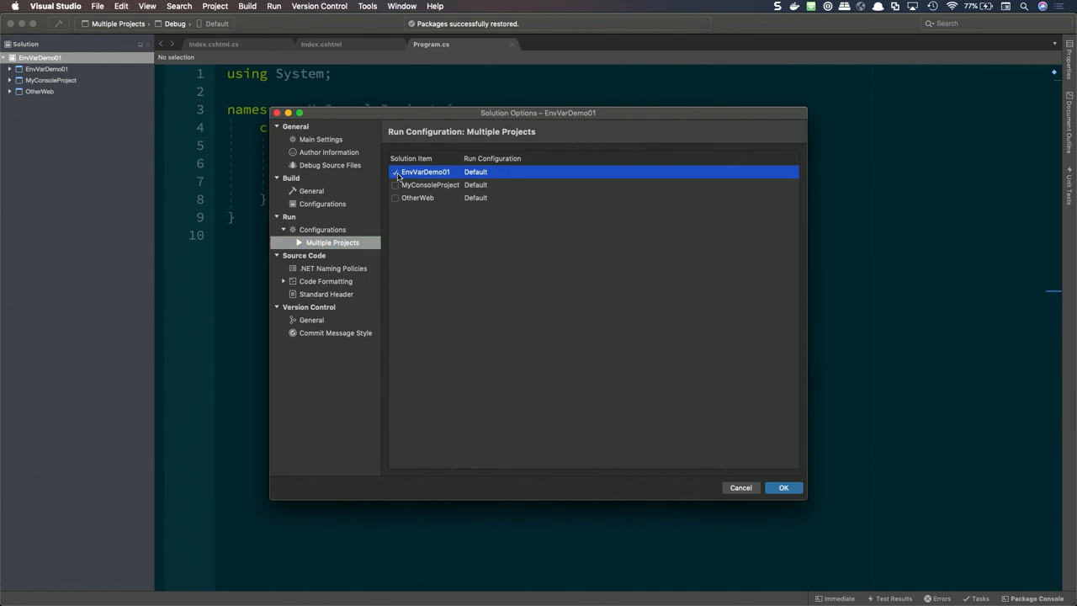
click(394, 197)
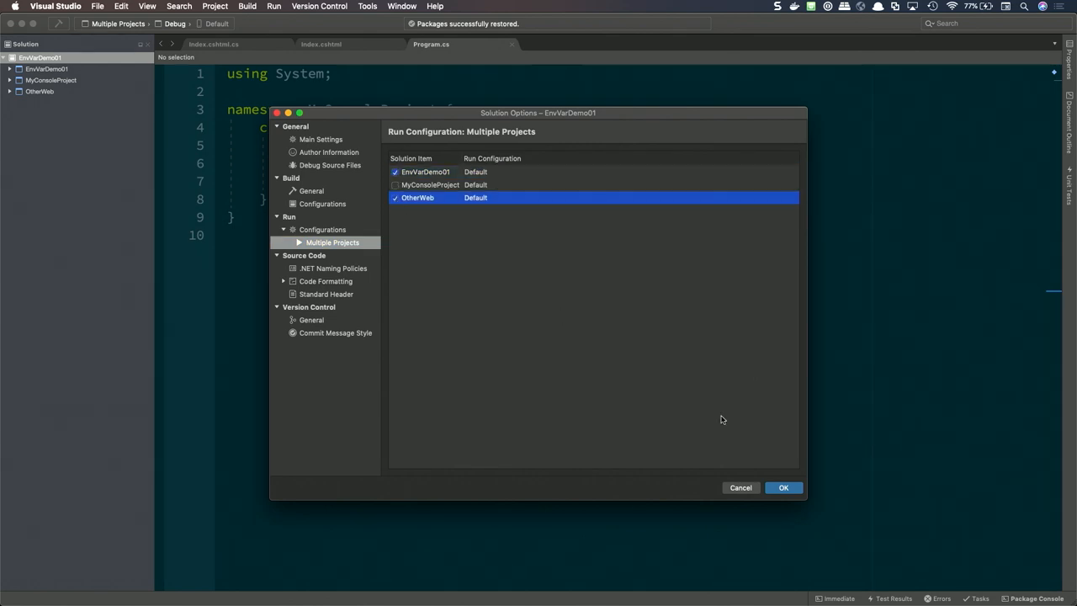
mouse_move(784, 487)
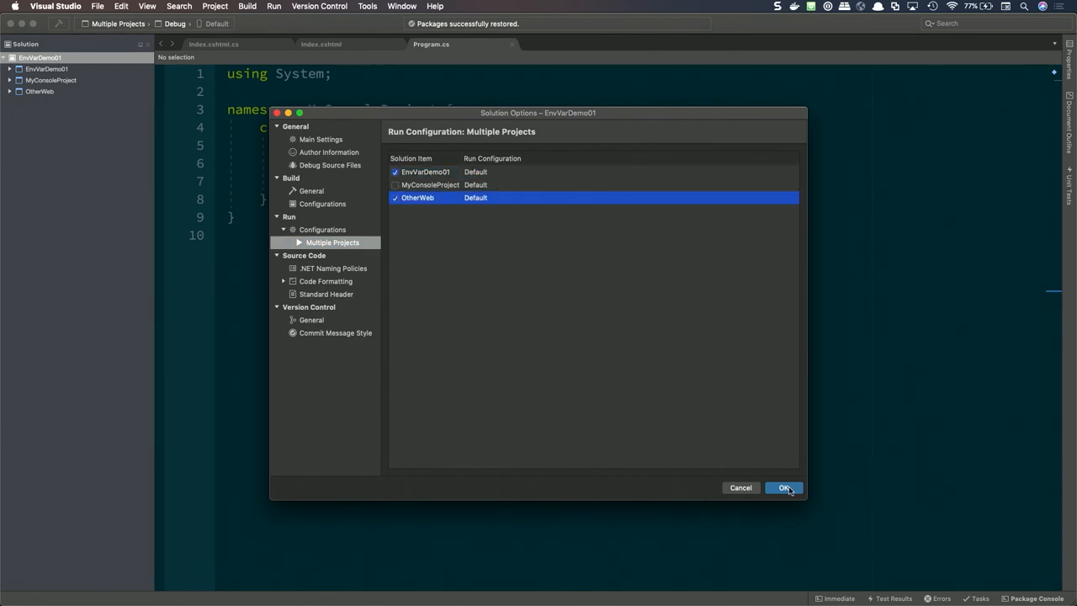
click(782, 488)
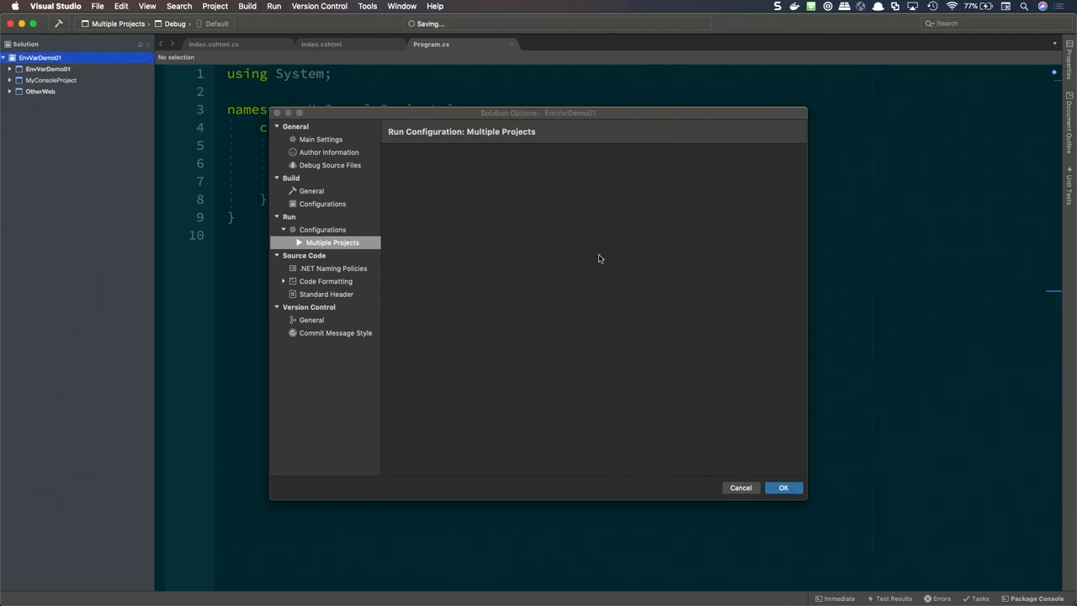
click(781, 488)
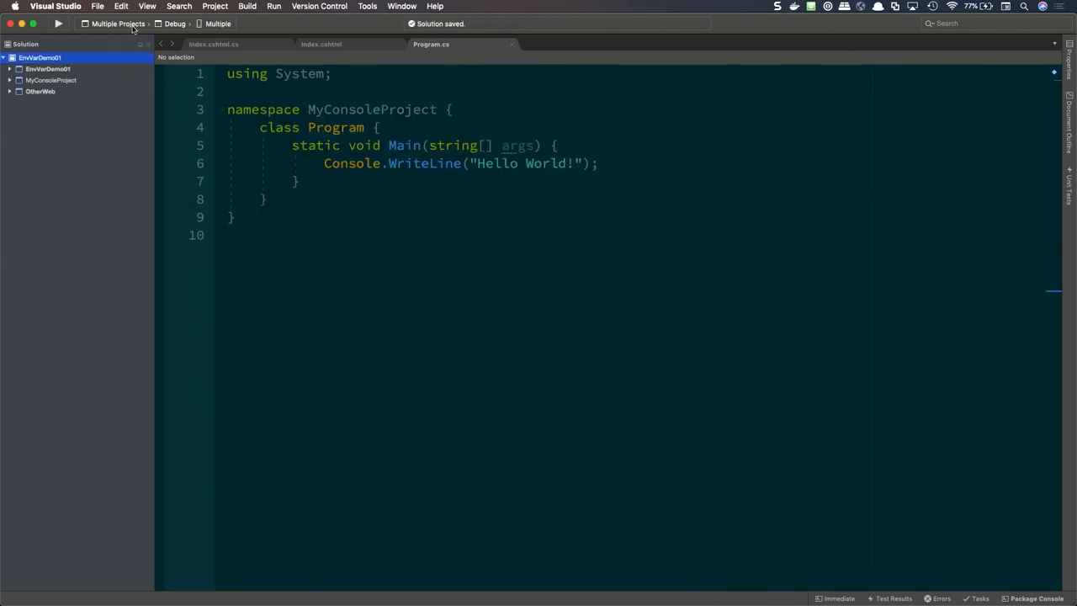
mouse_move(117, 24)
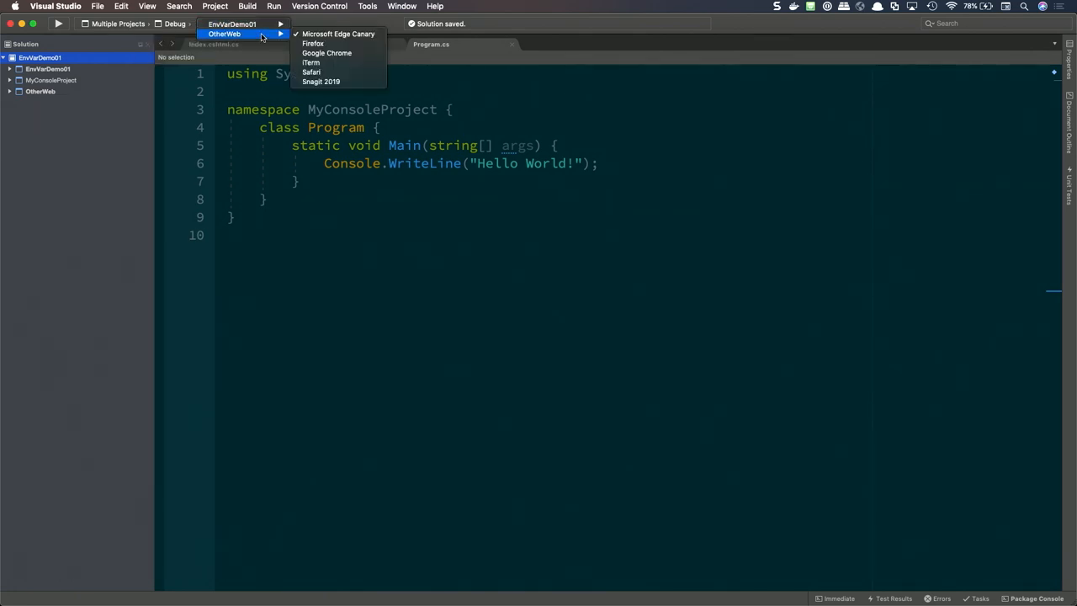
mouse_move(337, 34)
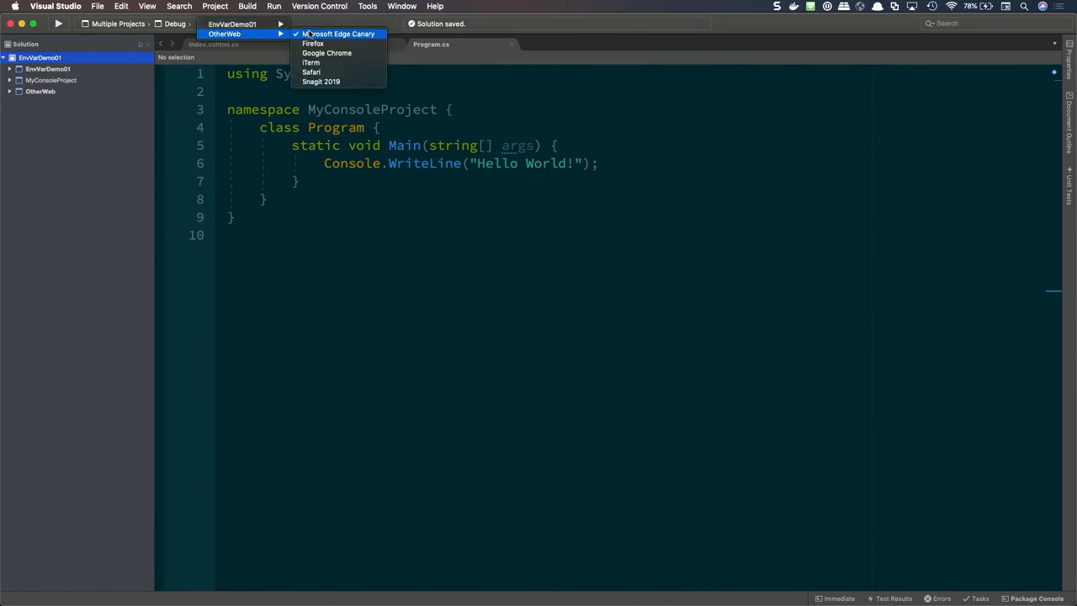
Pick Microsoft Edge Canary for OtherWeb and Start Without Debugging from the Run menu.
click(339, 34)
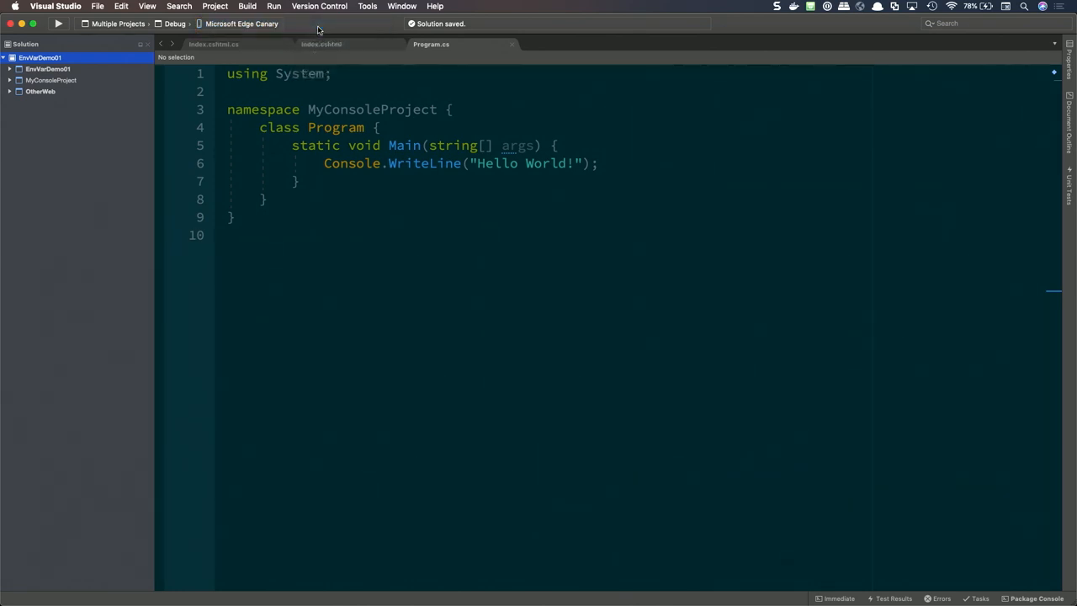
click(273, 6)
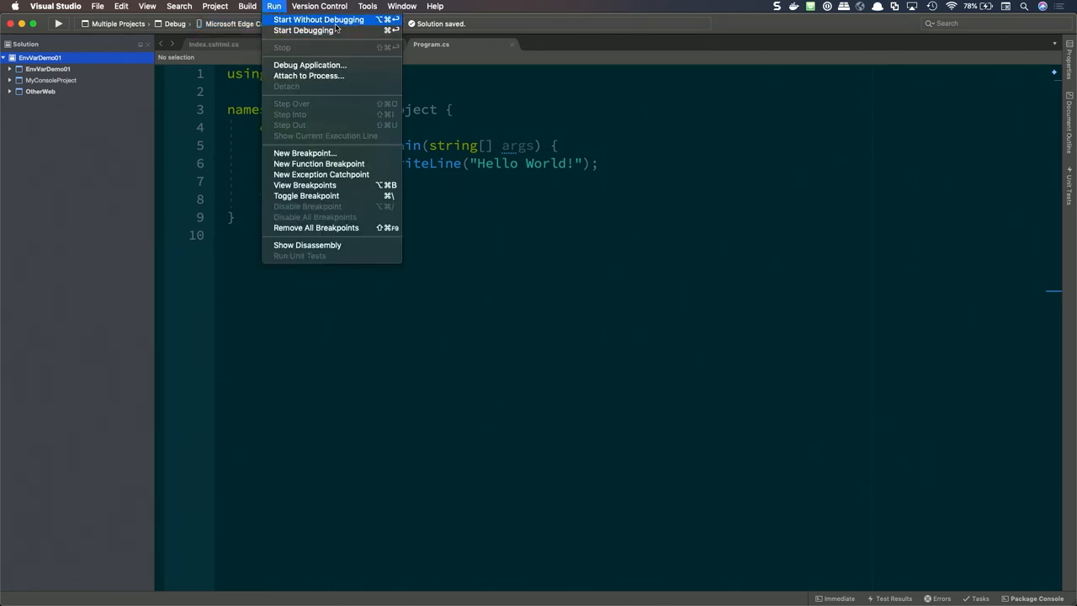
click(318, 20)
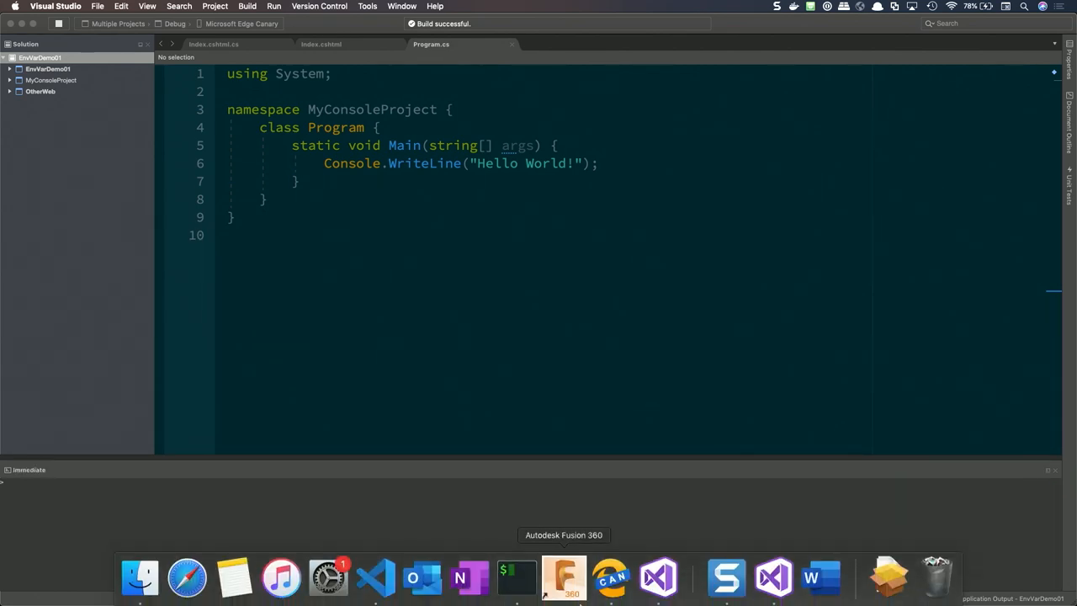
click(612, 577)
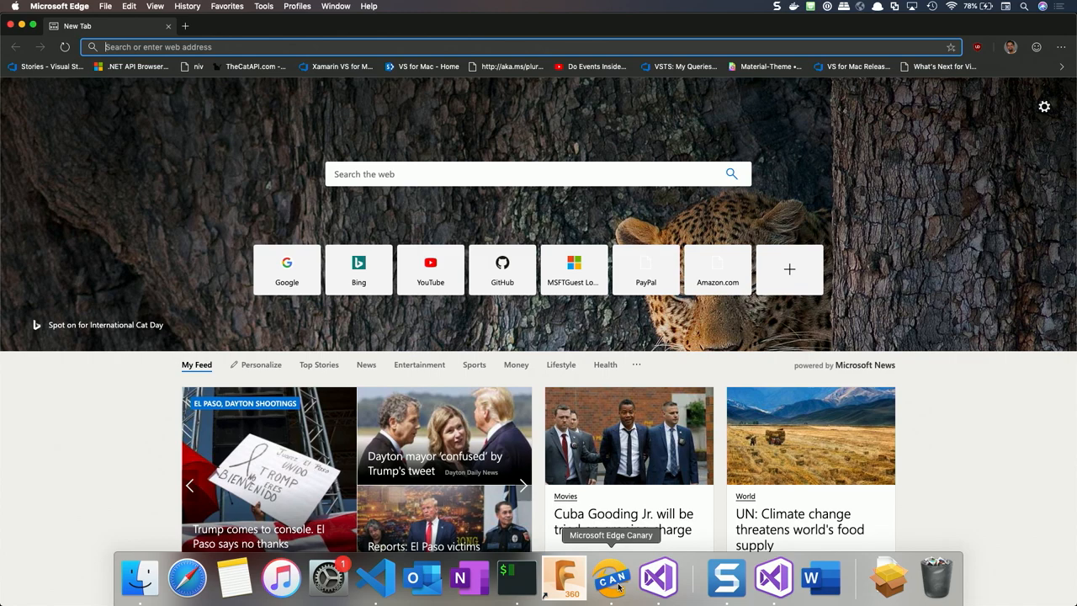
text(https://localhost:5001)
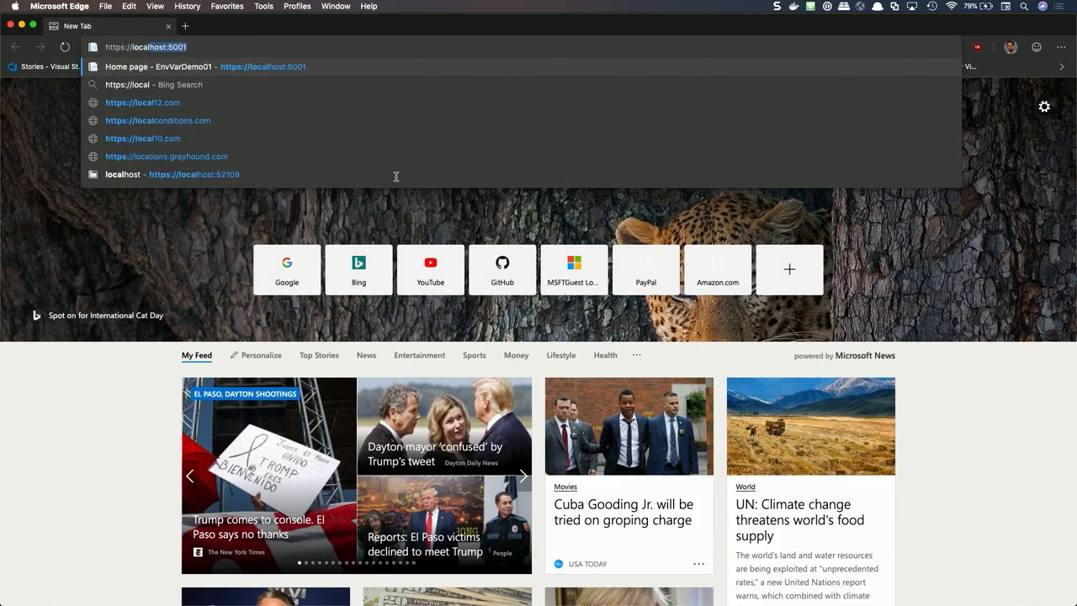
text(1)
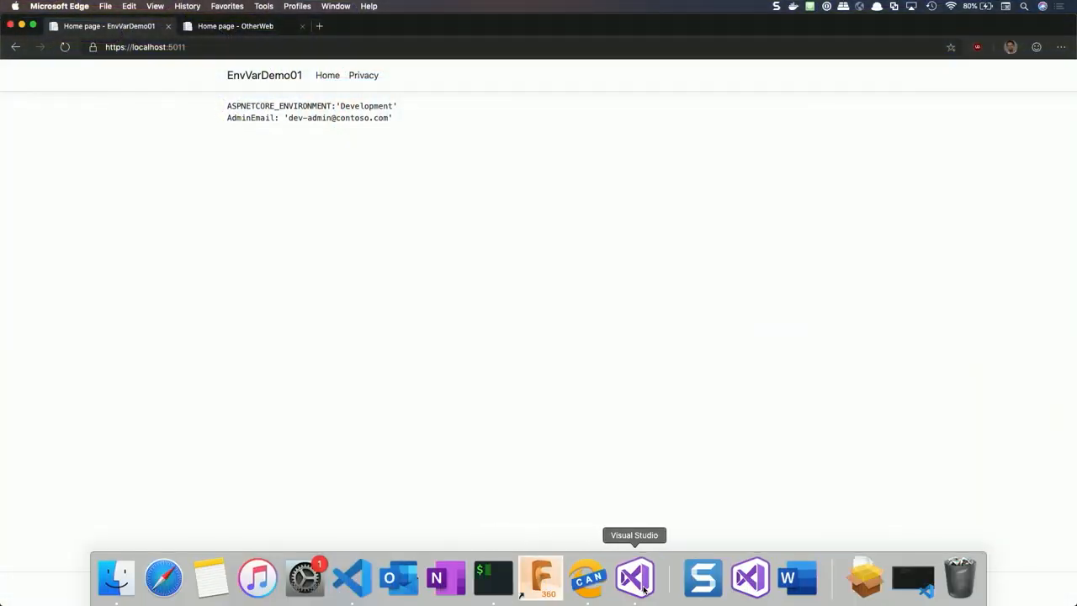
click(634, 577)
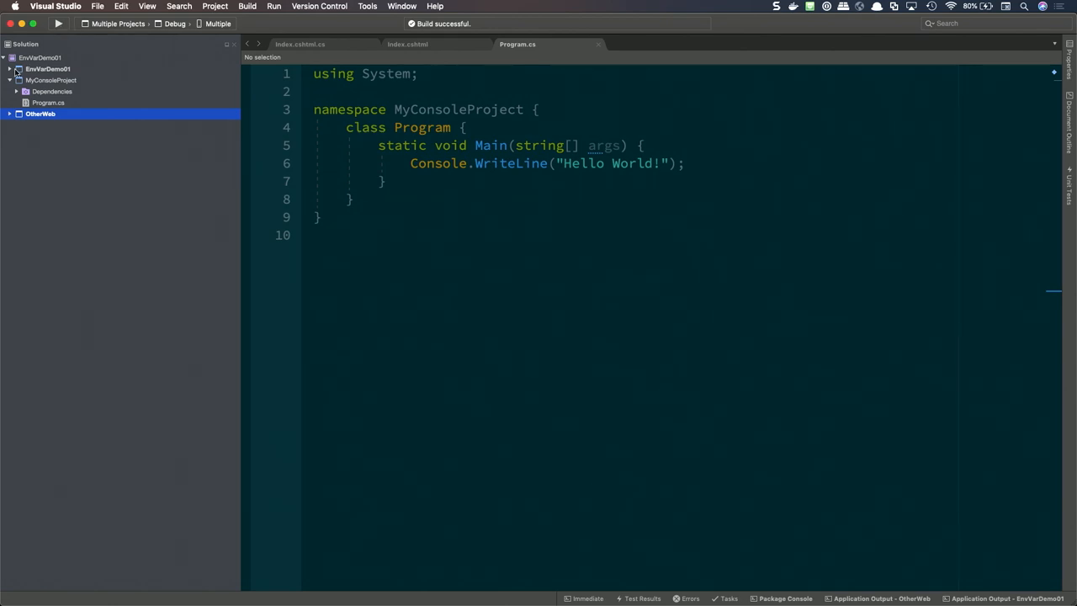
Expand EnvVarDemo01 > Properties and open launchSettings.json in the editor.
click(11, 69)
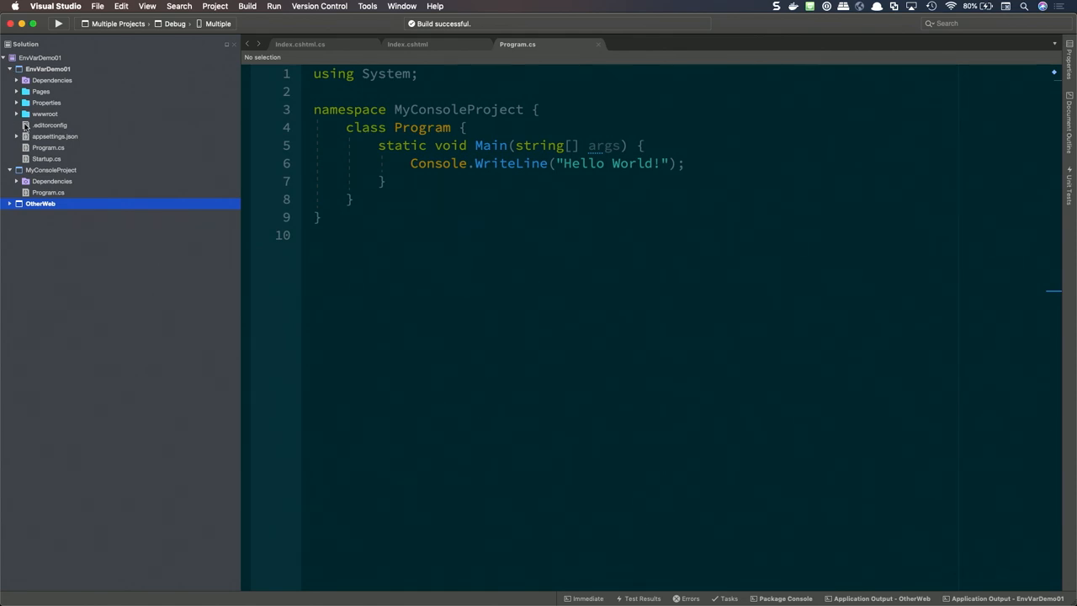
click(17, 103)
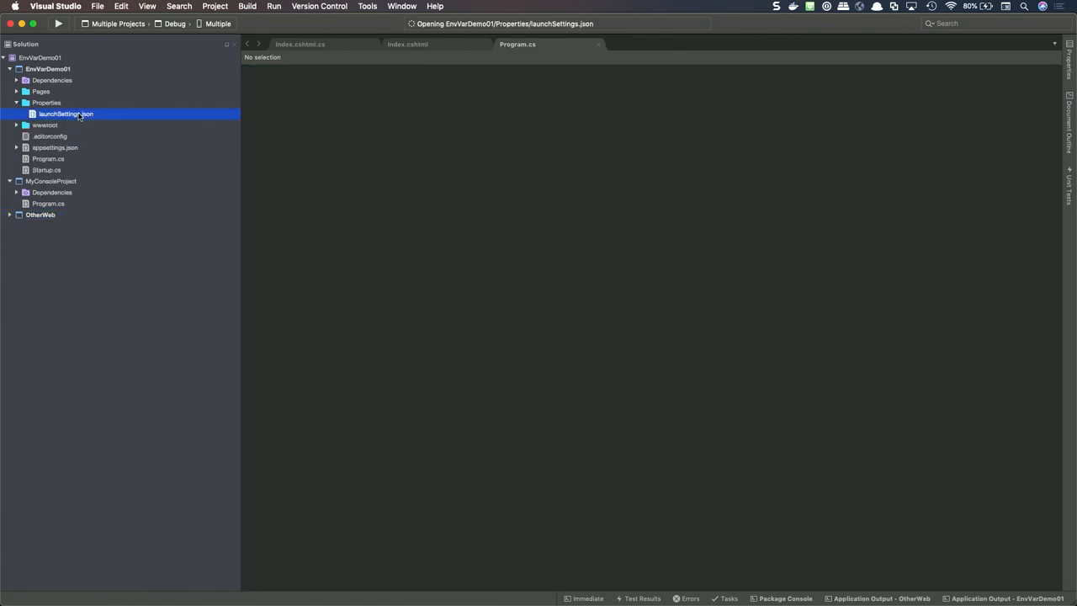
double_click(66, 114)
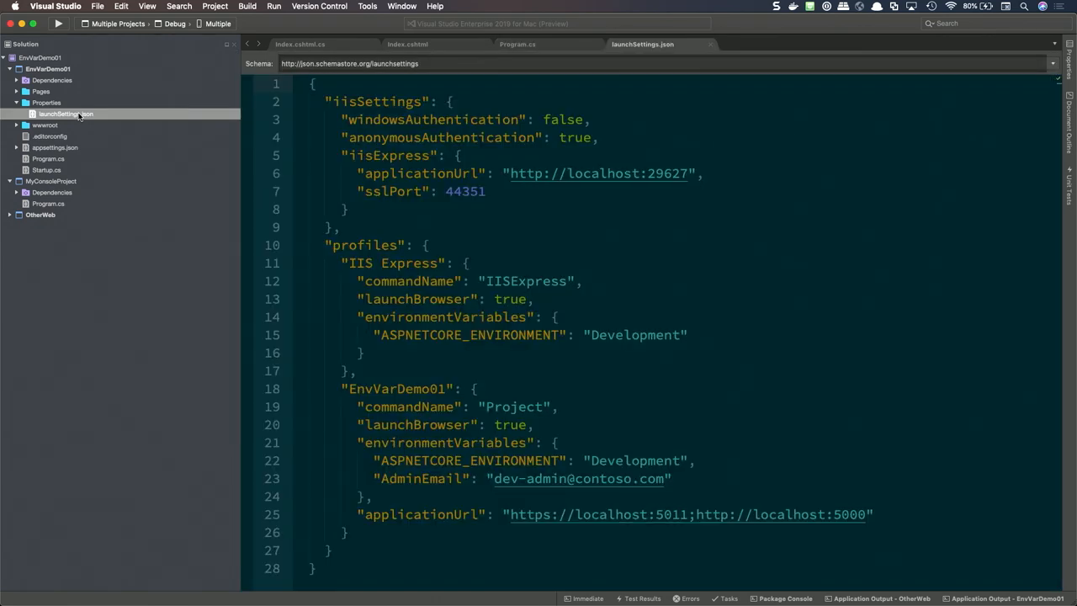